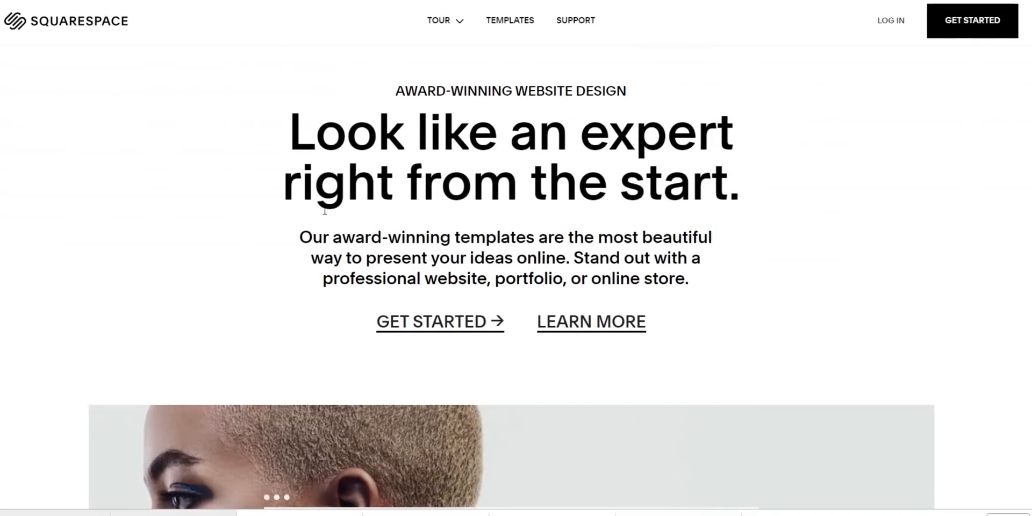
{"action": "scroll", "scroll_direction": "down", "scroll_amount": 3}
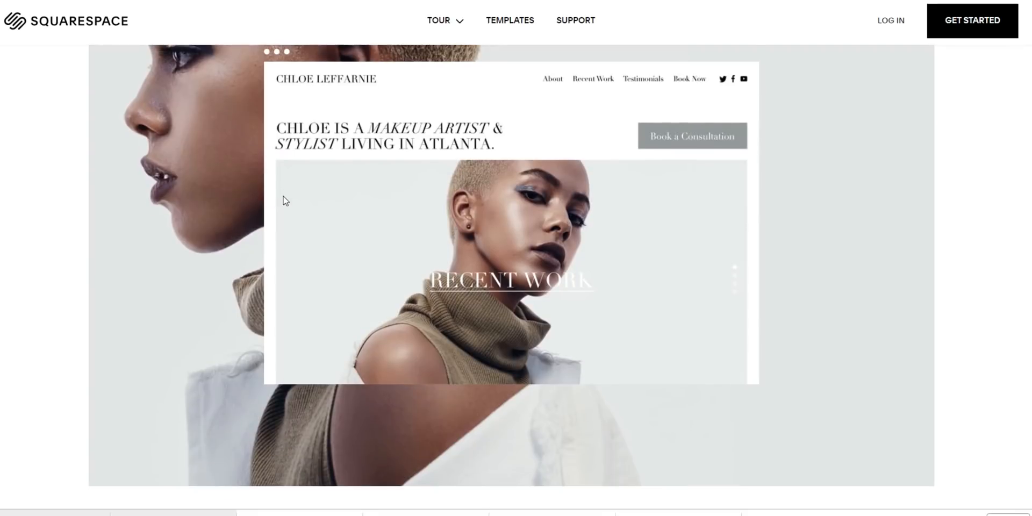